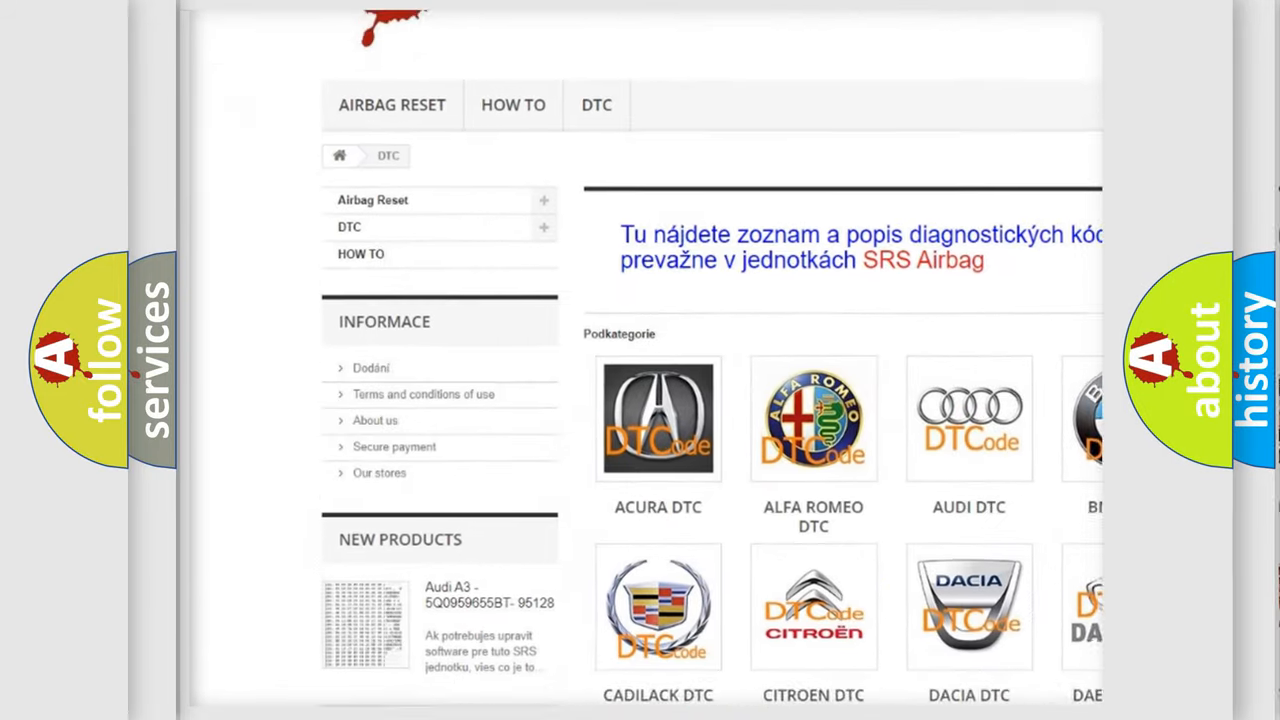
pyautogui.scroll(-3)
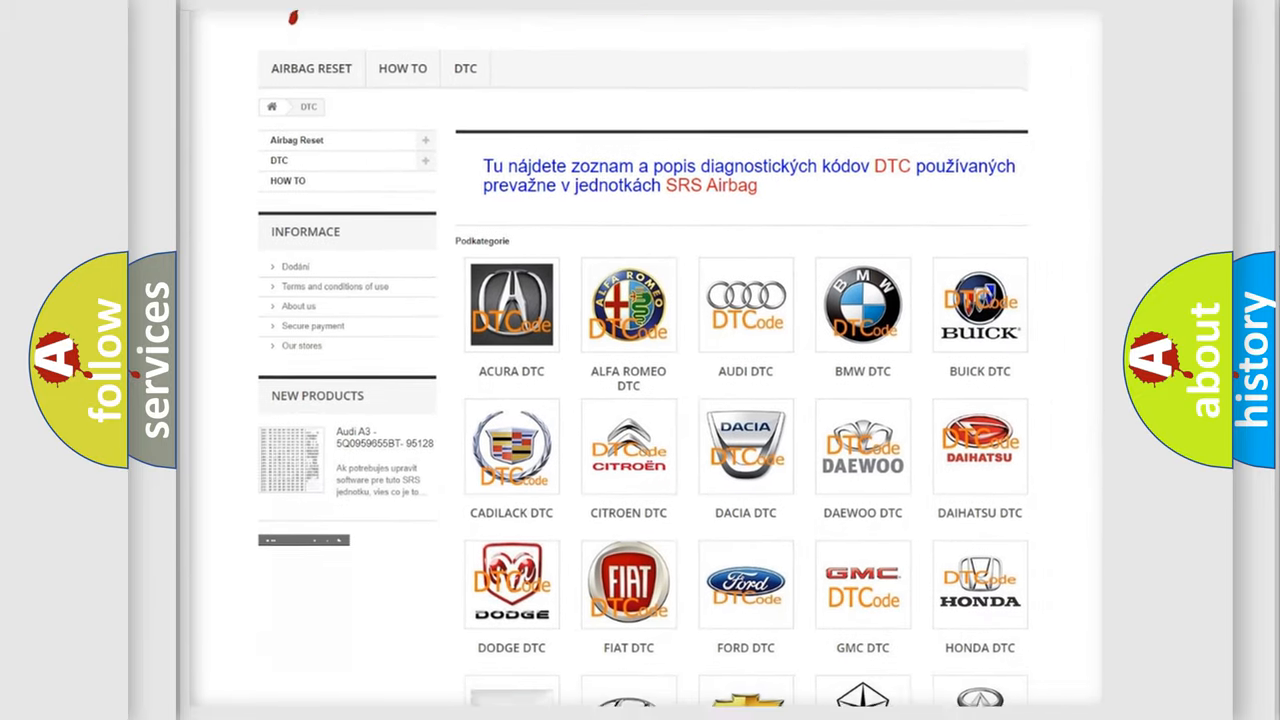
pyautogui.scroll(-3)
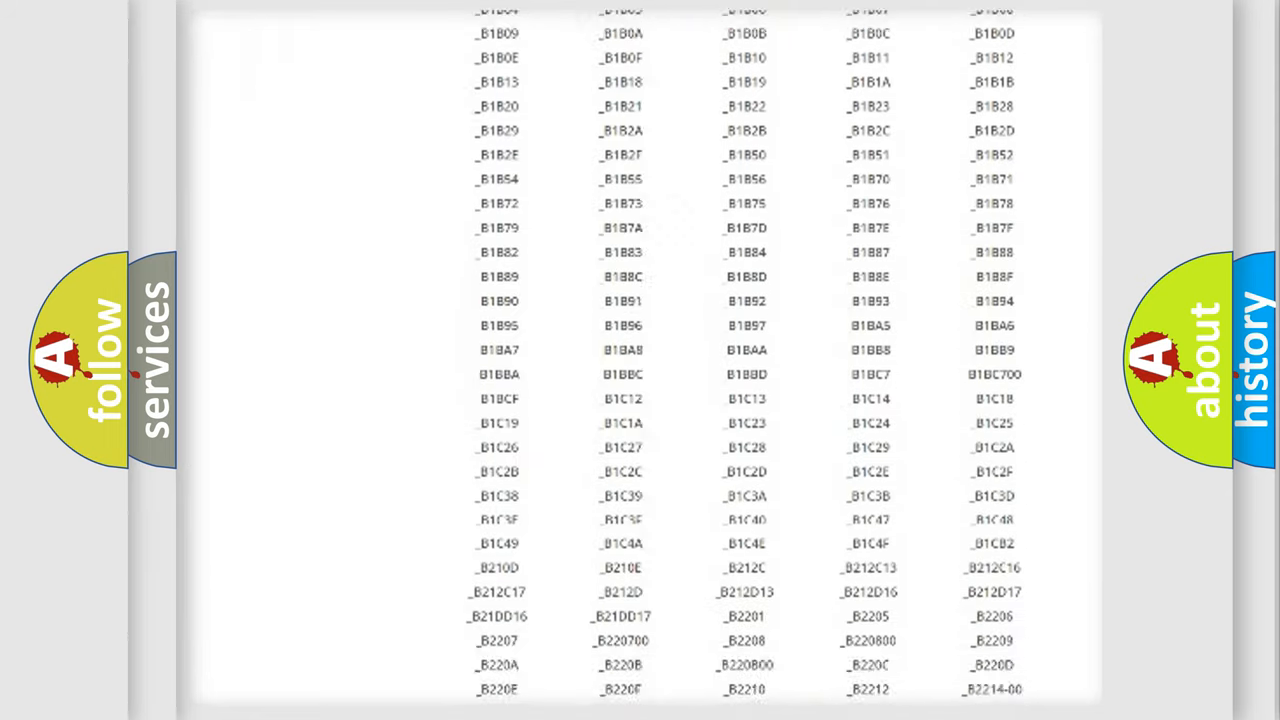
pyautogui.scroll(-3)
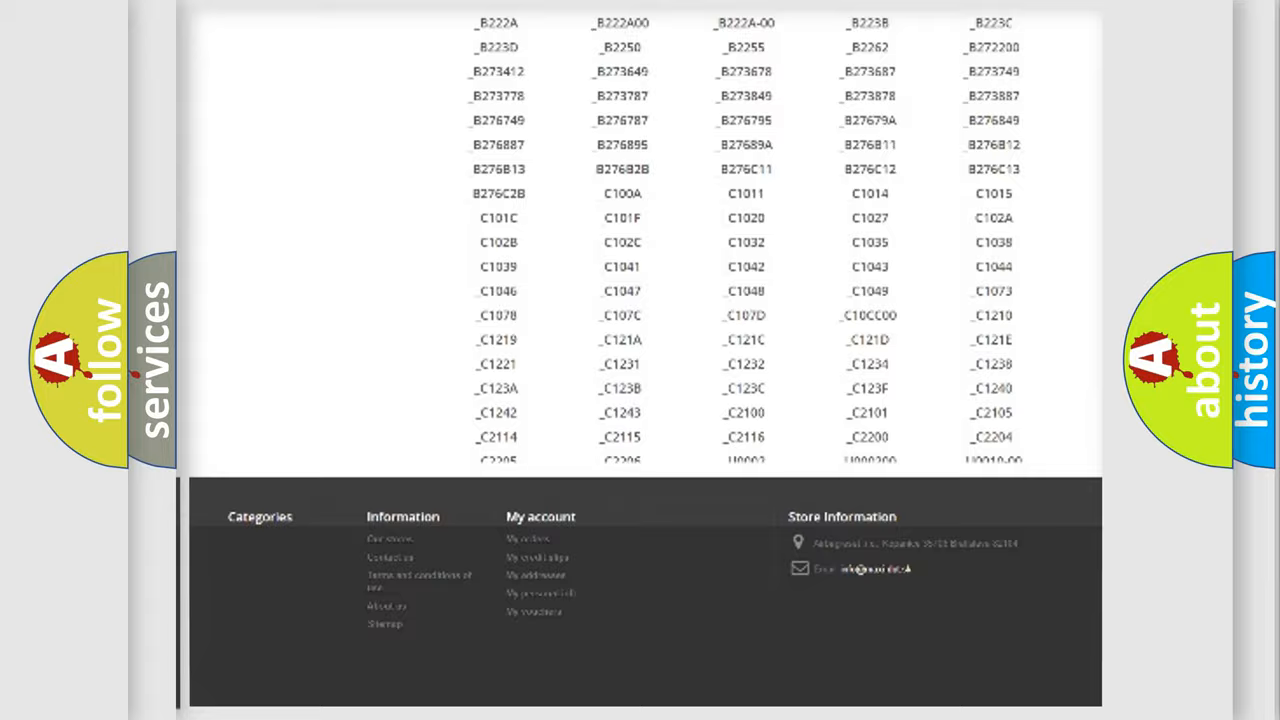
pyautogui.scroll(3)
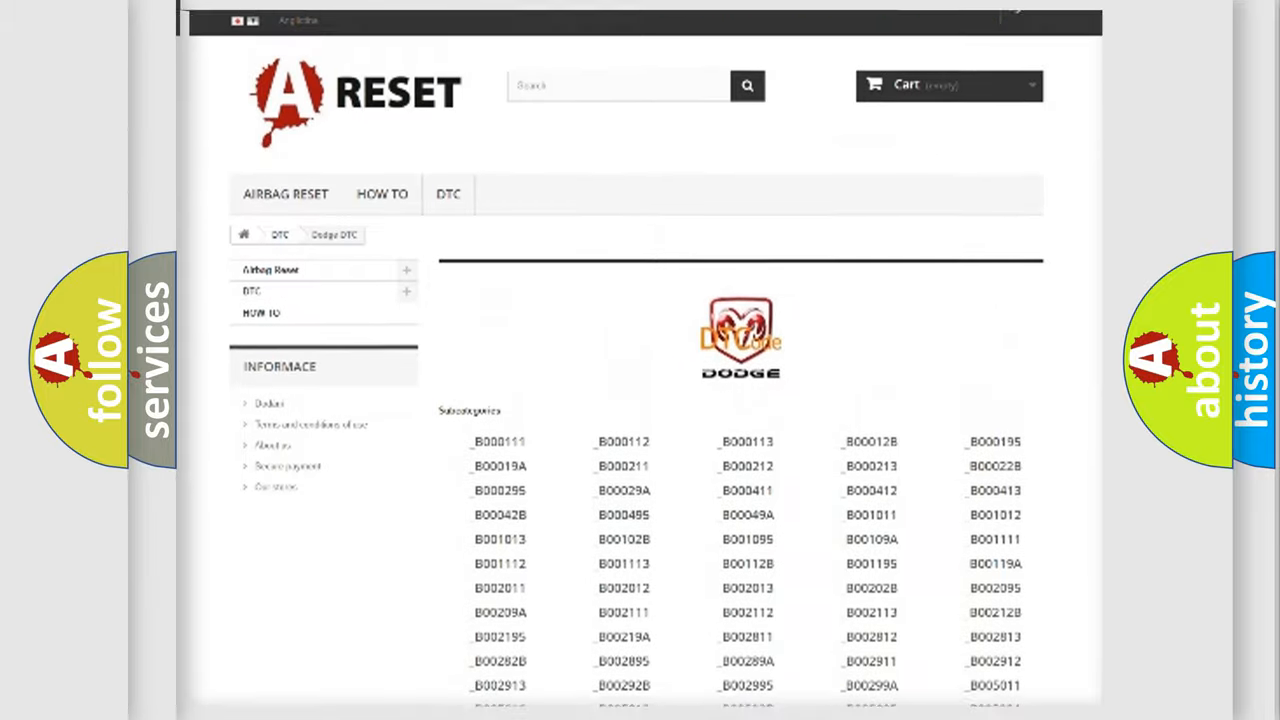